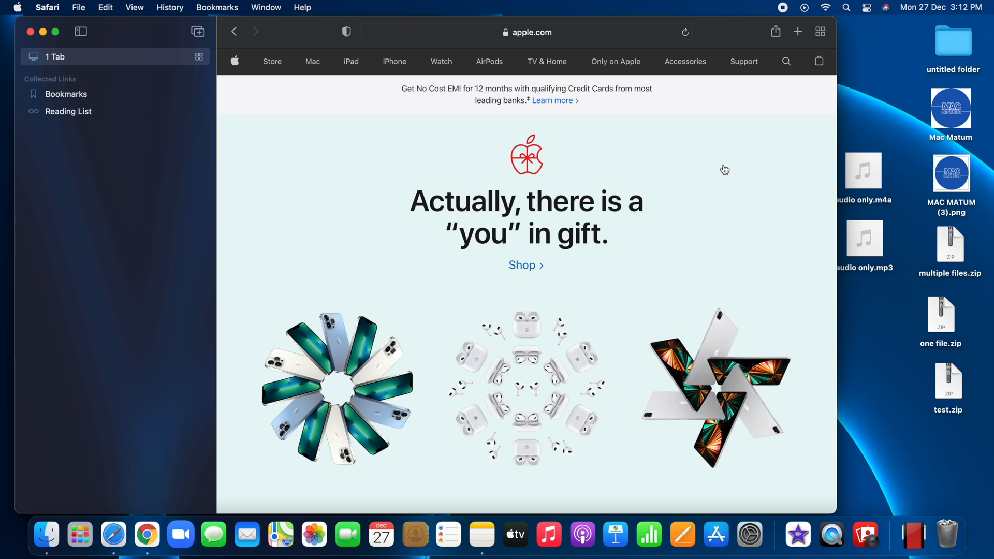
{"action": "mouse_move", "coordinate": [737, 164]}
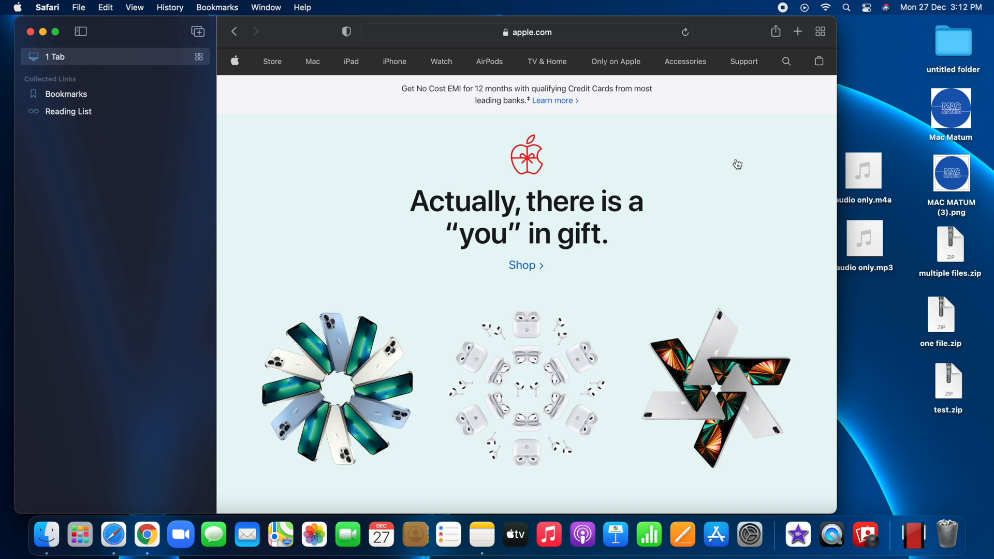
{"action": "mouse_move", "coordinate": [732, 43]}
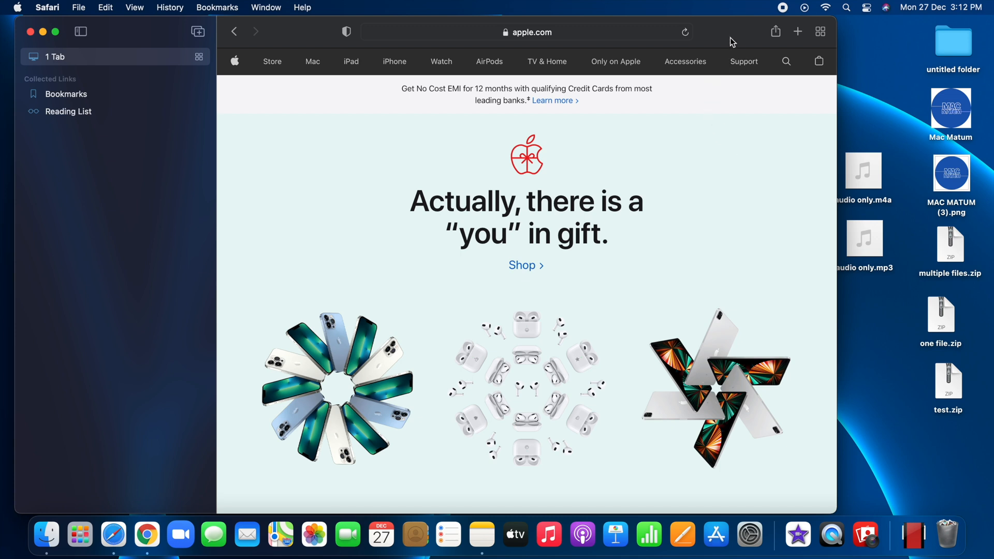
{"action": "mouse_move", "coordinate": [731, 66]}
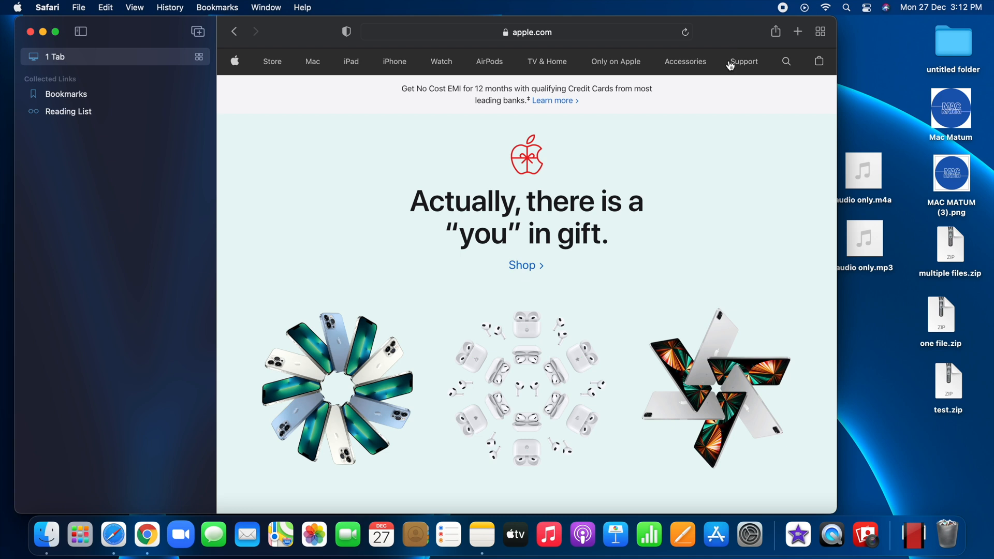
{"action": "mouse_move", "coordinate": [416, 352]}
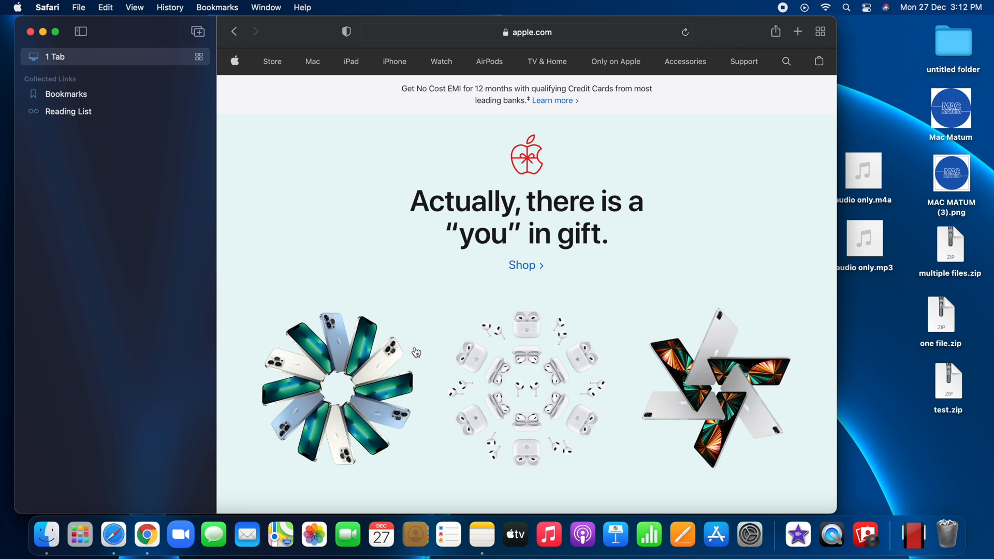
{"action": "mouse_move", "coordinate": [141, 110]}
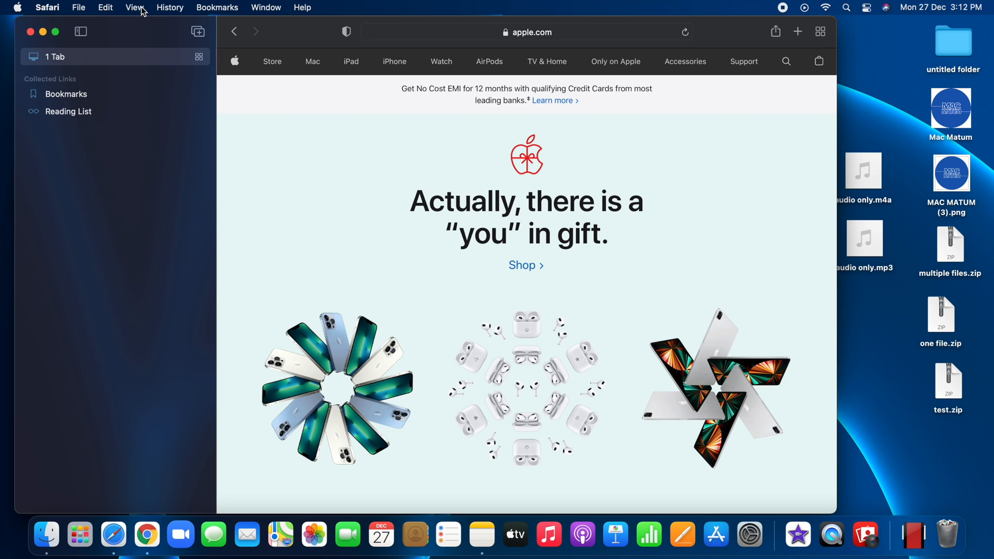
Step: Choose View > Customise Toolbar… to open the toolbar customisation panel
{"action": "left_click", "coordinate": [134, 6]}
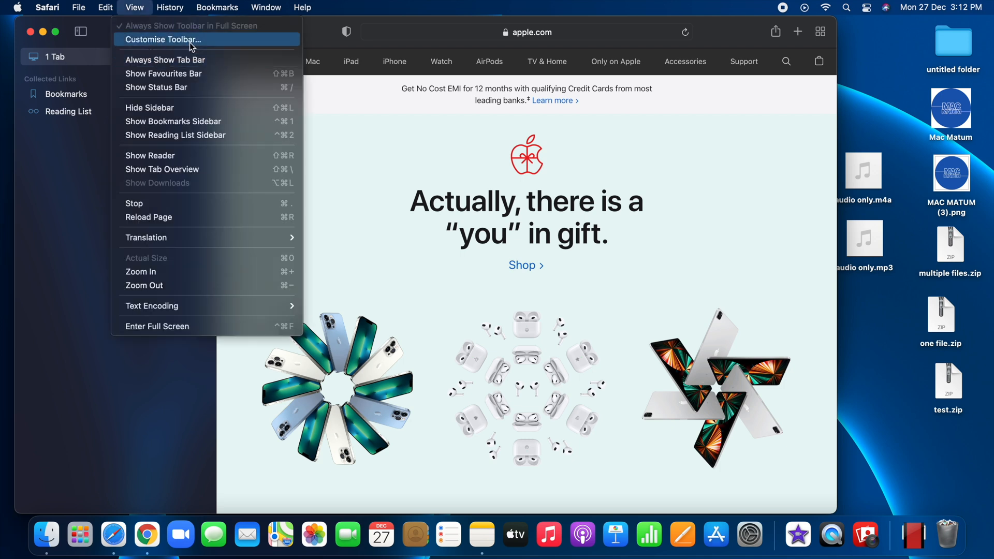
{"action": "mouse_move", "coordinate": [220, 45]}
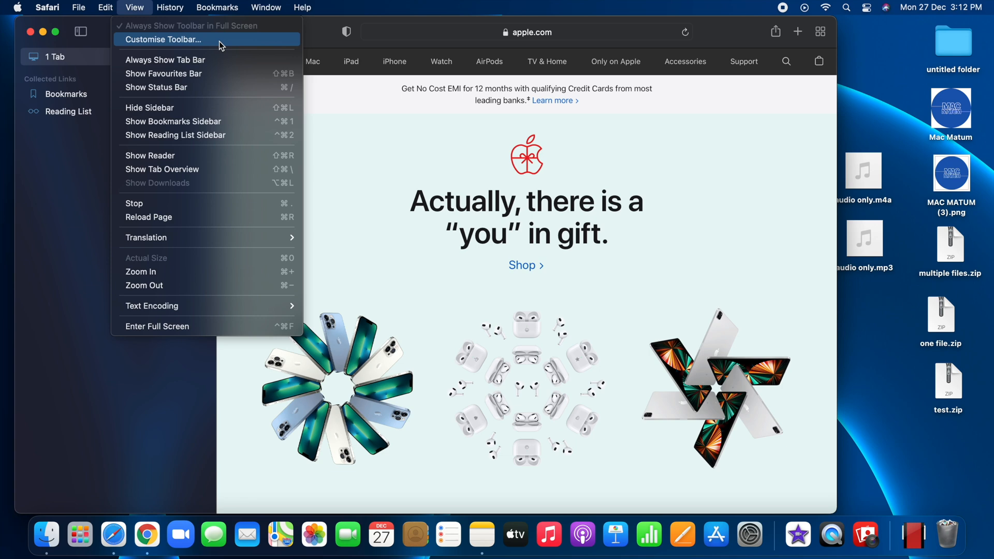
{"action": "left_click", "coordinate": [163, 40]}
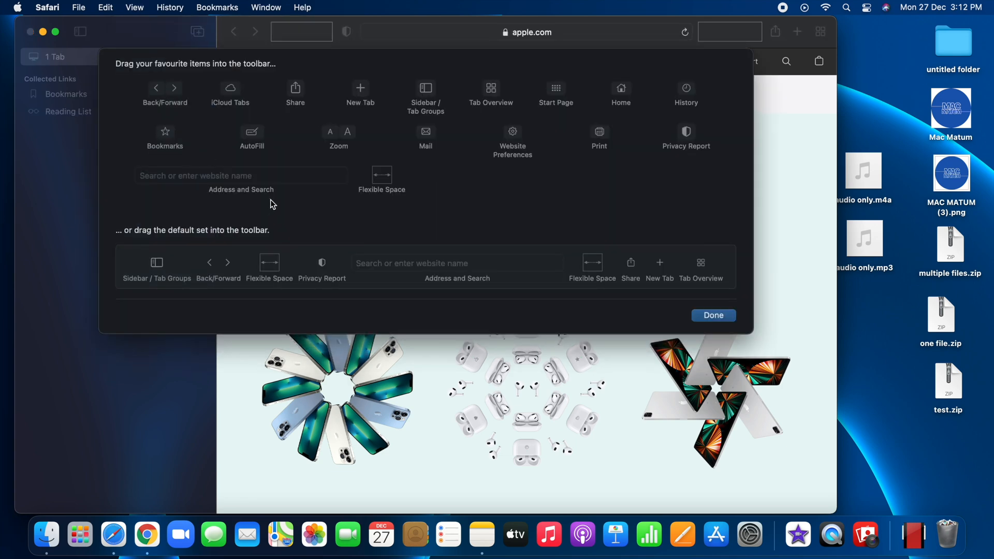
{"action": "mouse_move", "coordinate": [398, 133]}
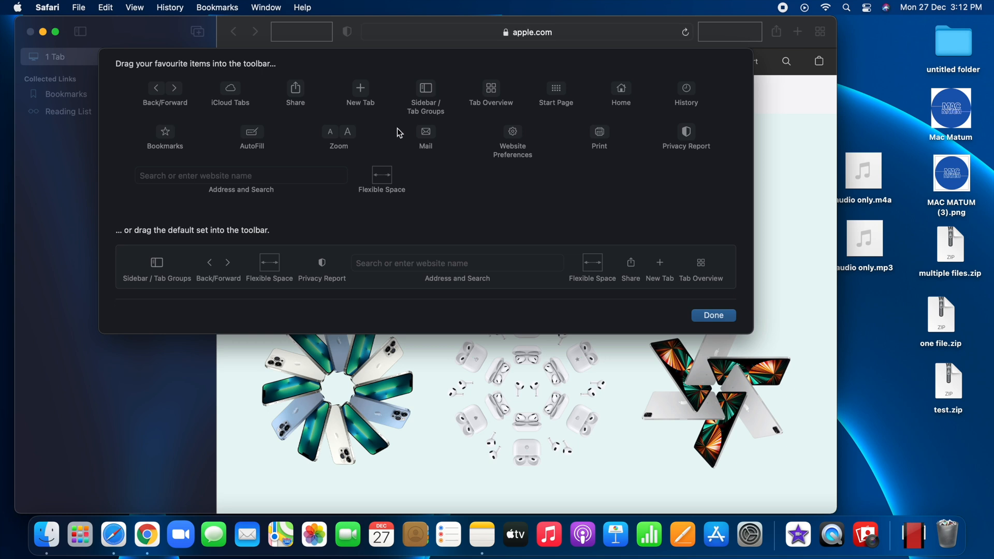
{"action": "mouse_move", "coordinate": [589, 113]}
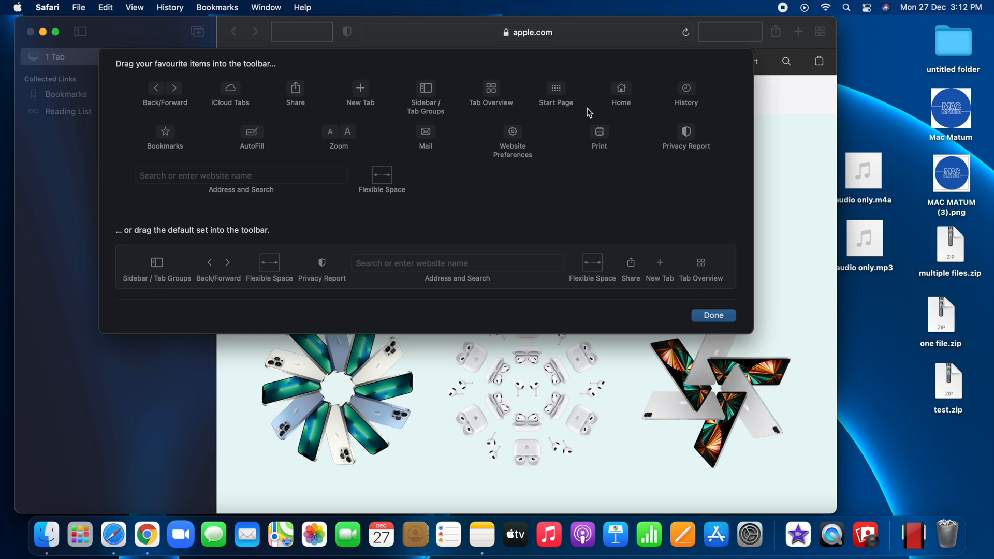
{"action": "mouse_move", "coordinate": [566, 87]}
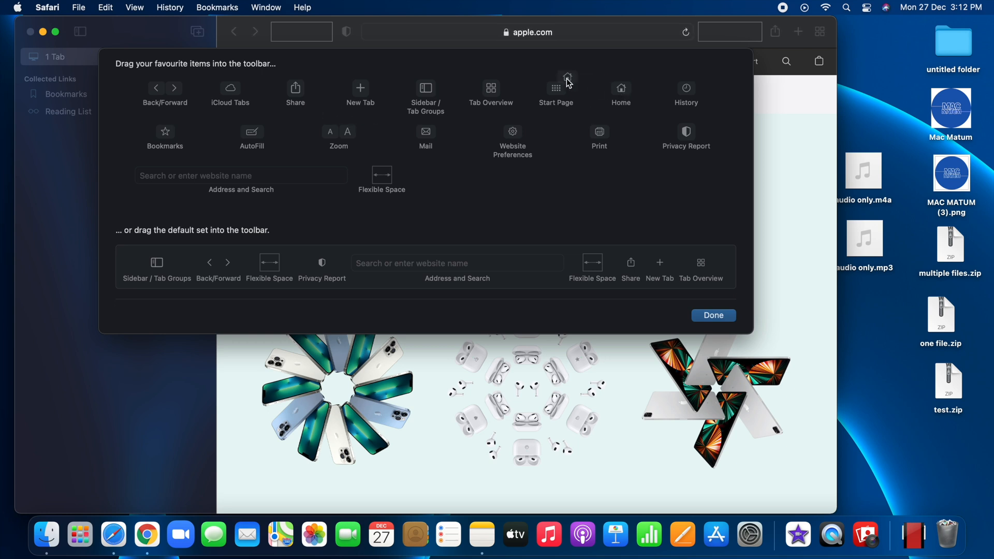
Step: Drag the Home icon from the customisation panel into Safari's toolbar
{"action": "left_click_drag", "start_coordinate": [566, 88], "coordinate": [344, 32]}
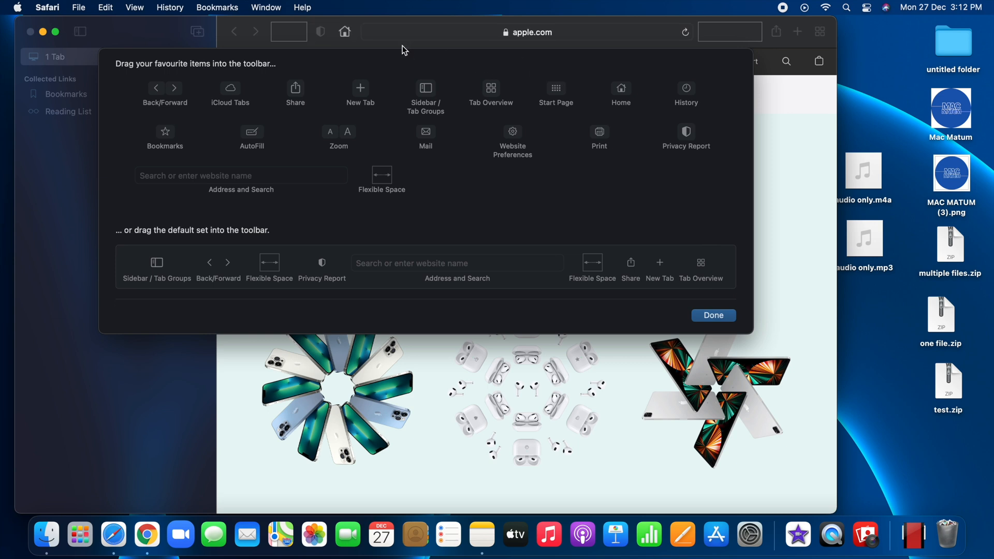
{"action": "mouse_move", "coordinate": [420, 100]}
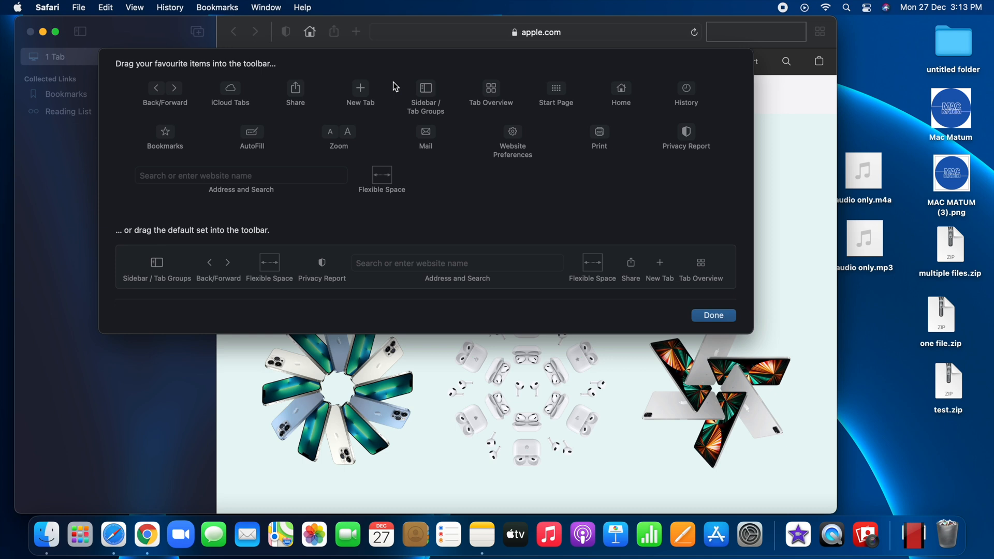
{"action": "mouse_move", "coordinate": [327, 88]}
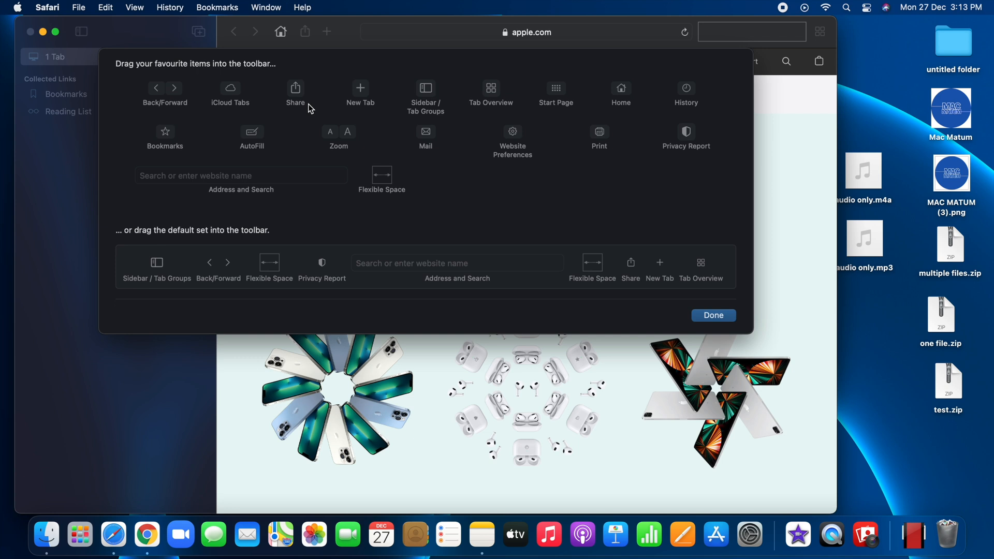
{"action": "mouse_move", "coordinate": [317, 68]}
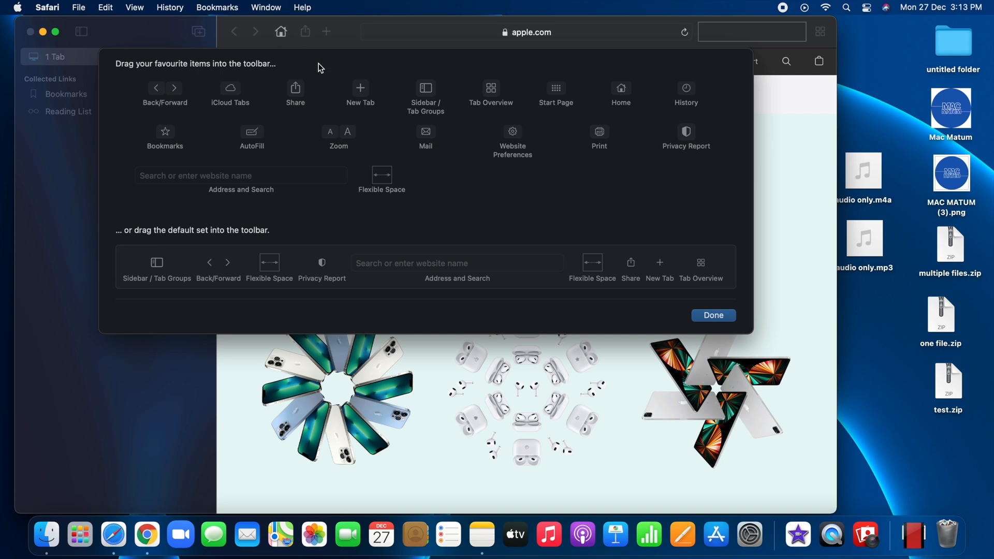
{"action": "mouse_move", "coordinate": [322, 88]}
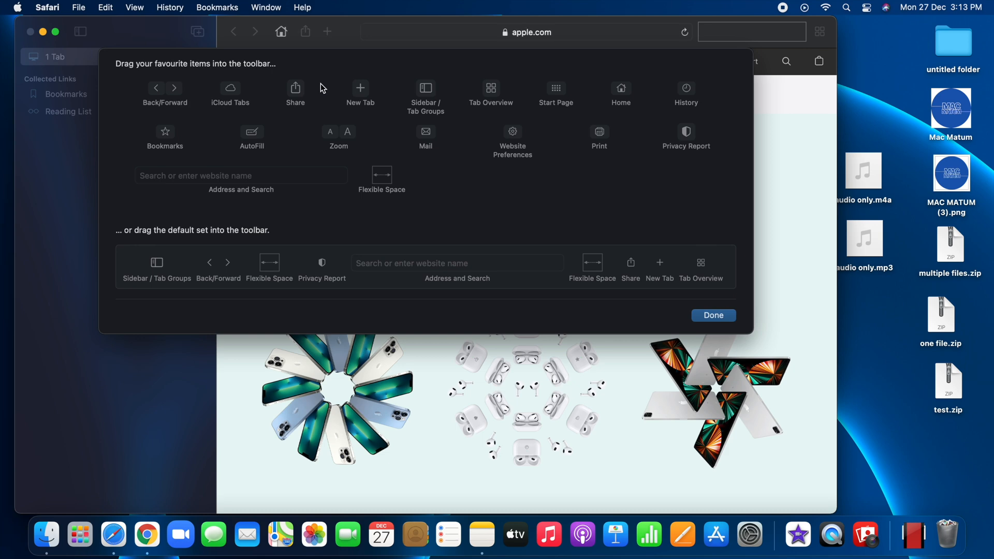
{"action": "mouse_move", "coordinate": [722, 307]}
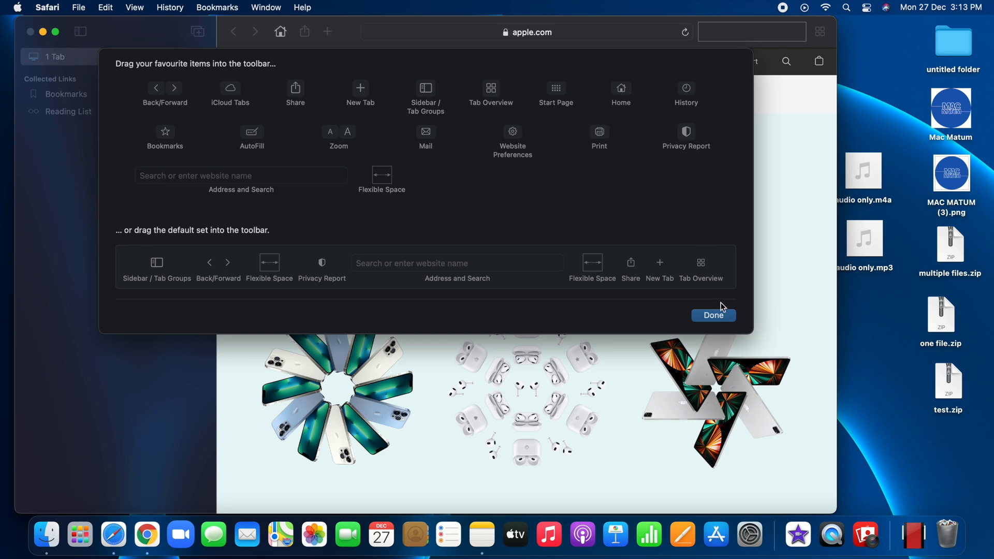
Step: Close the customisation panel with Privacy Report removed, leaving Home, Share and New Tab
{"action": "left_click", "coordinate": [713, 316]}
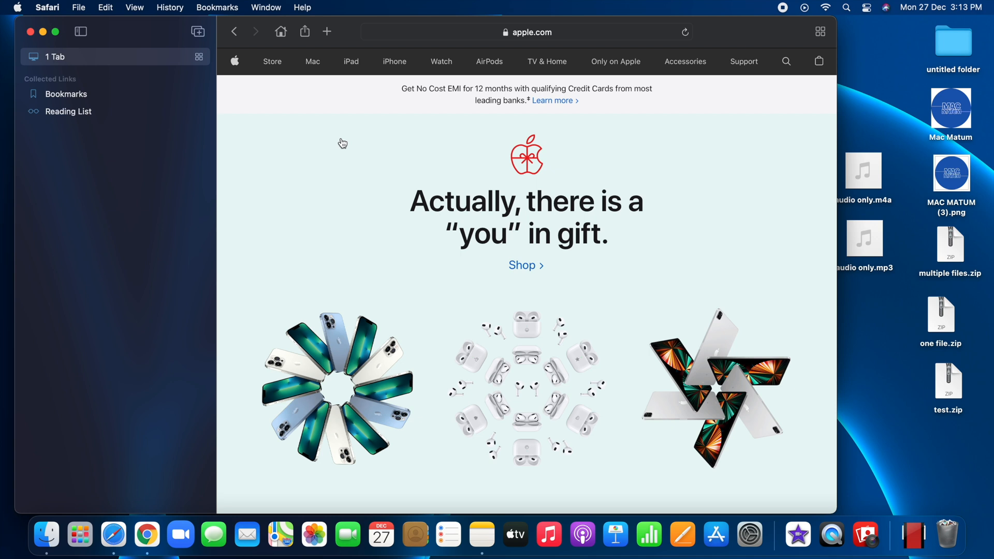
{"action": "mouse_move", "coordinate": [144, 38]}
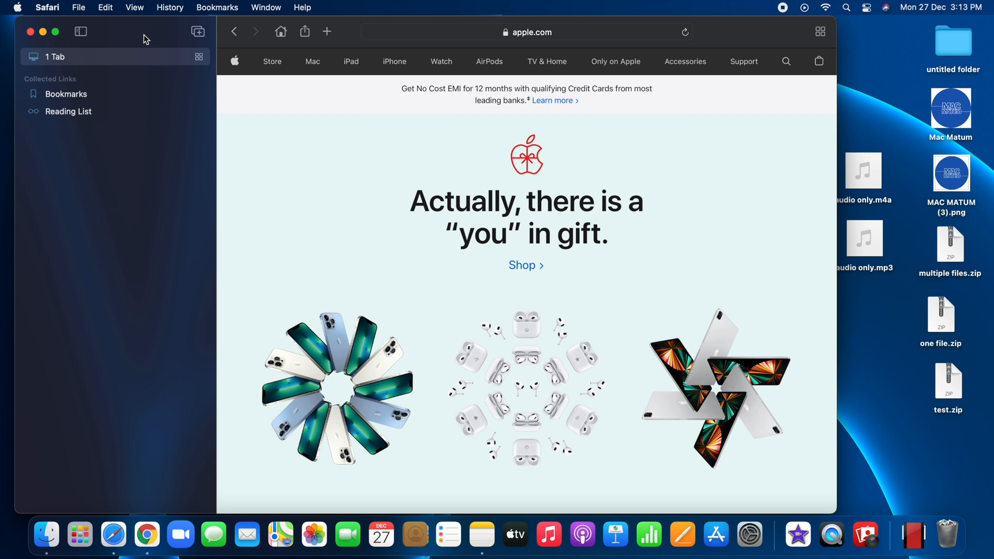
Step: Reopen the toolbar customisation panel through View > Customise Toolbar…
{"action": "left_click", "coordinate": [134, 7]}
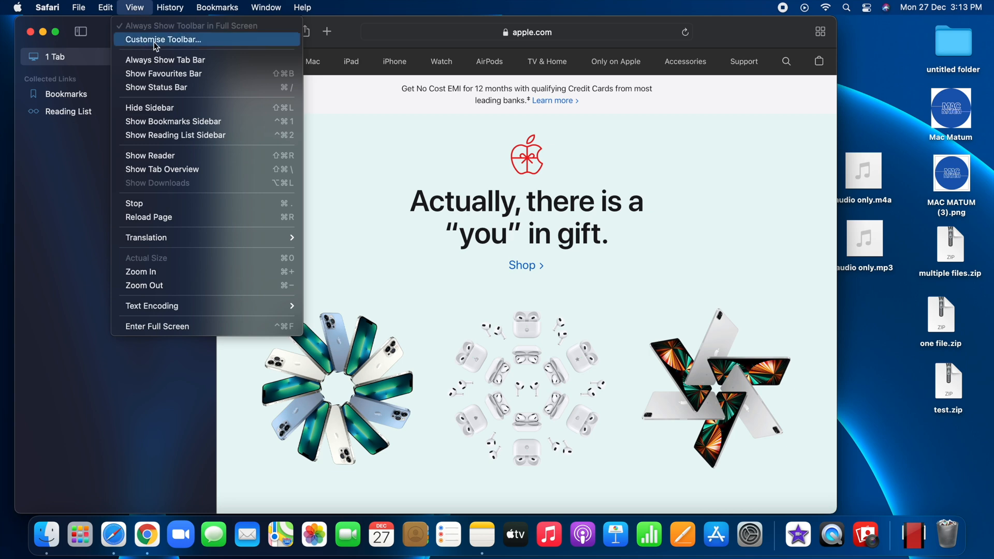
{"action": "left_click", "coordinate": [164, 39]}
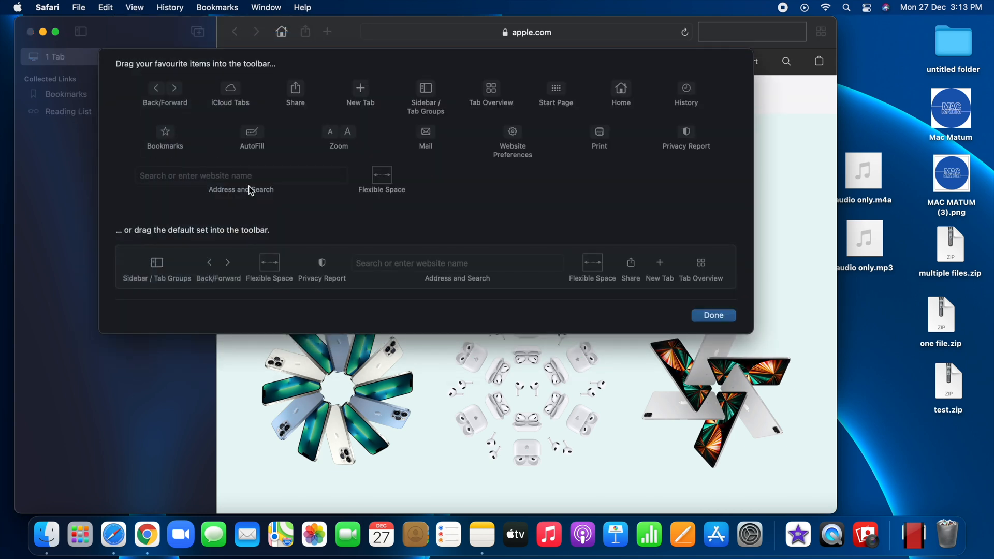
{"action": "mouse_move", "coordinate": [211, 281]}
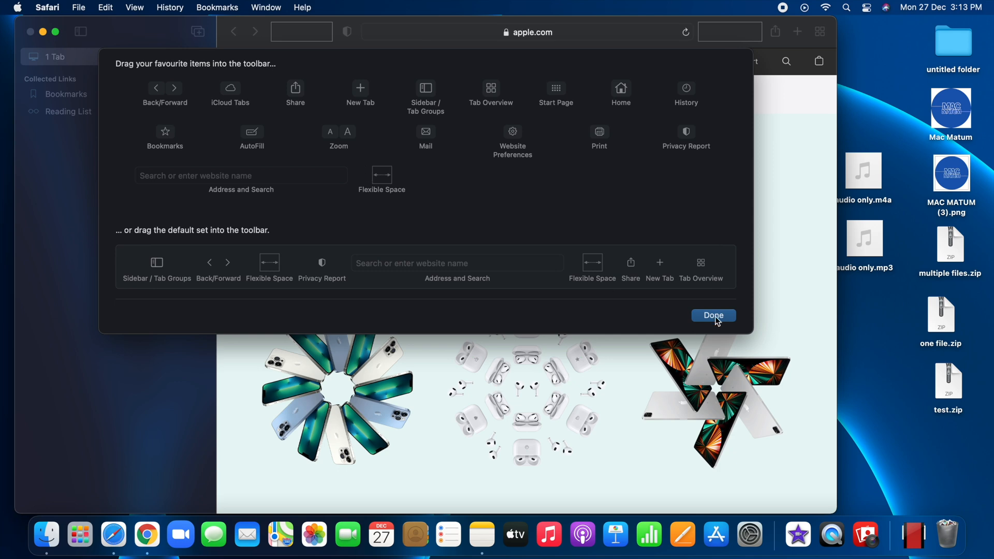
Step: Click Done to keep the default toolbar, with Home gone and Privacy Report back
{"action": "left_click", "coordinate": [714, 316]}
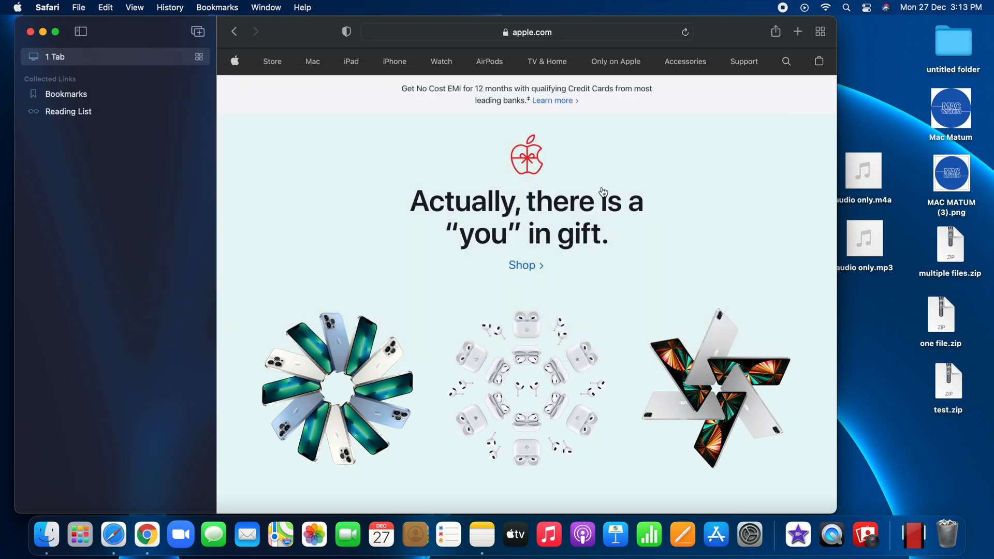
{"action": "mouse_move", "coordinate": [400, 158]}
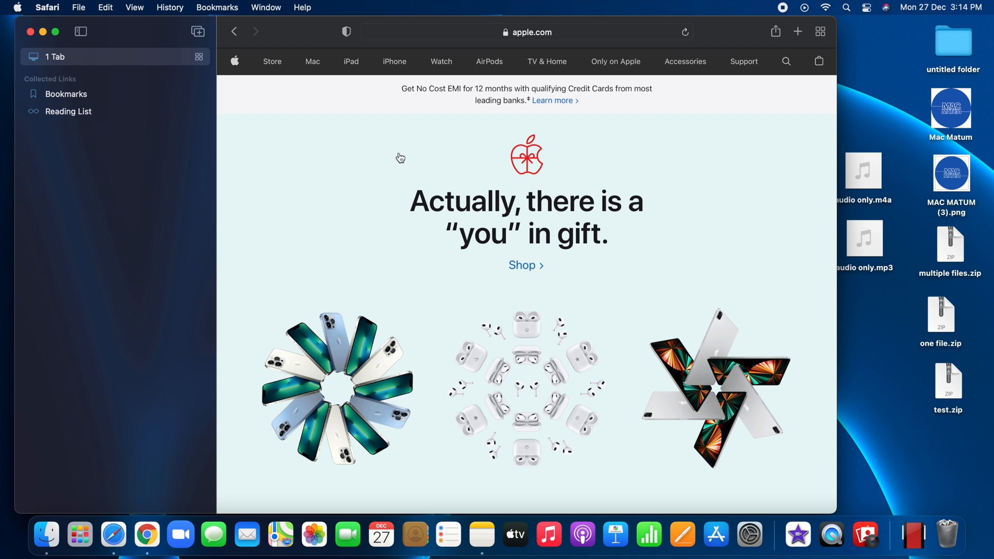
{"action": "mouse_move", "coordinate": [398, 159]}
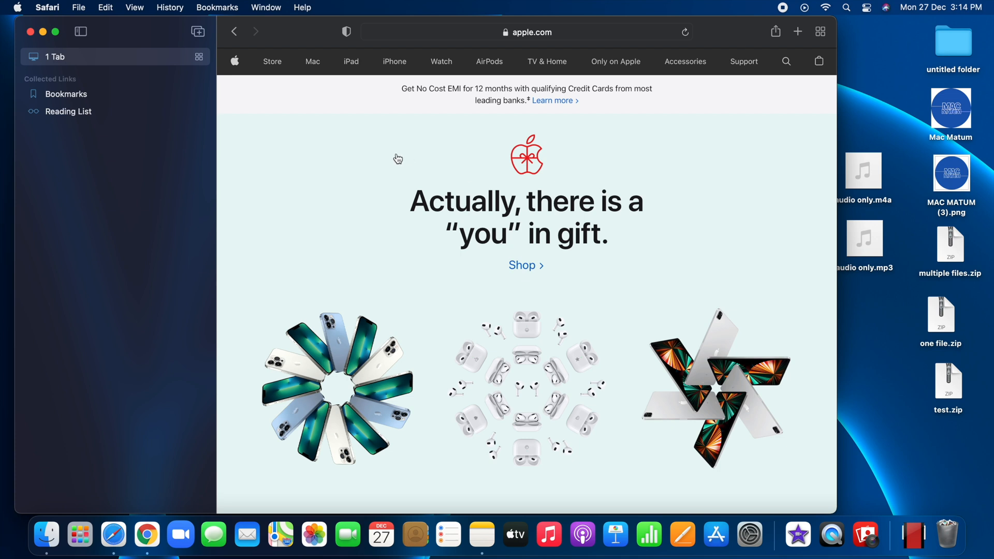